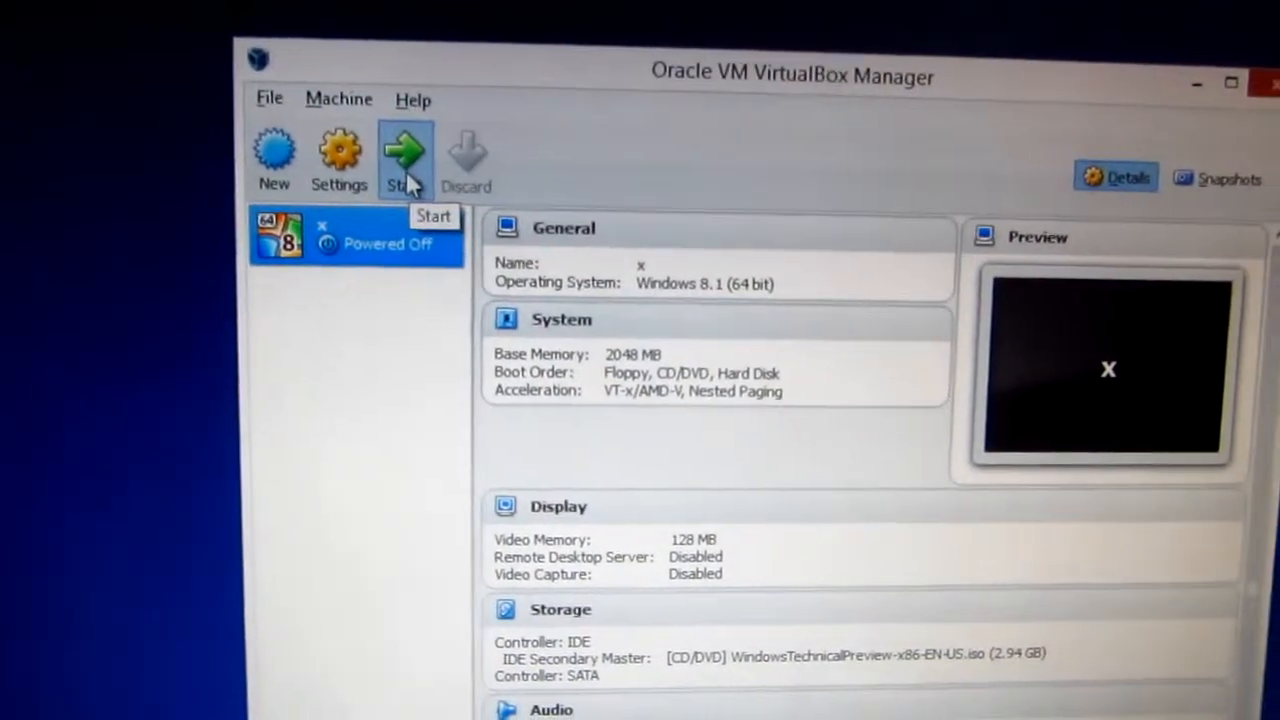
- Start VM x, which halts on the Recovery screen about winload.exe's digital signature
{"action": "left_click", "coordinate": [405, 155]}
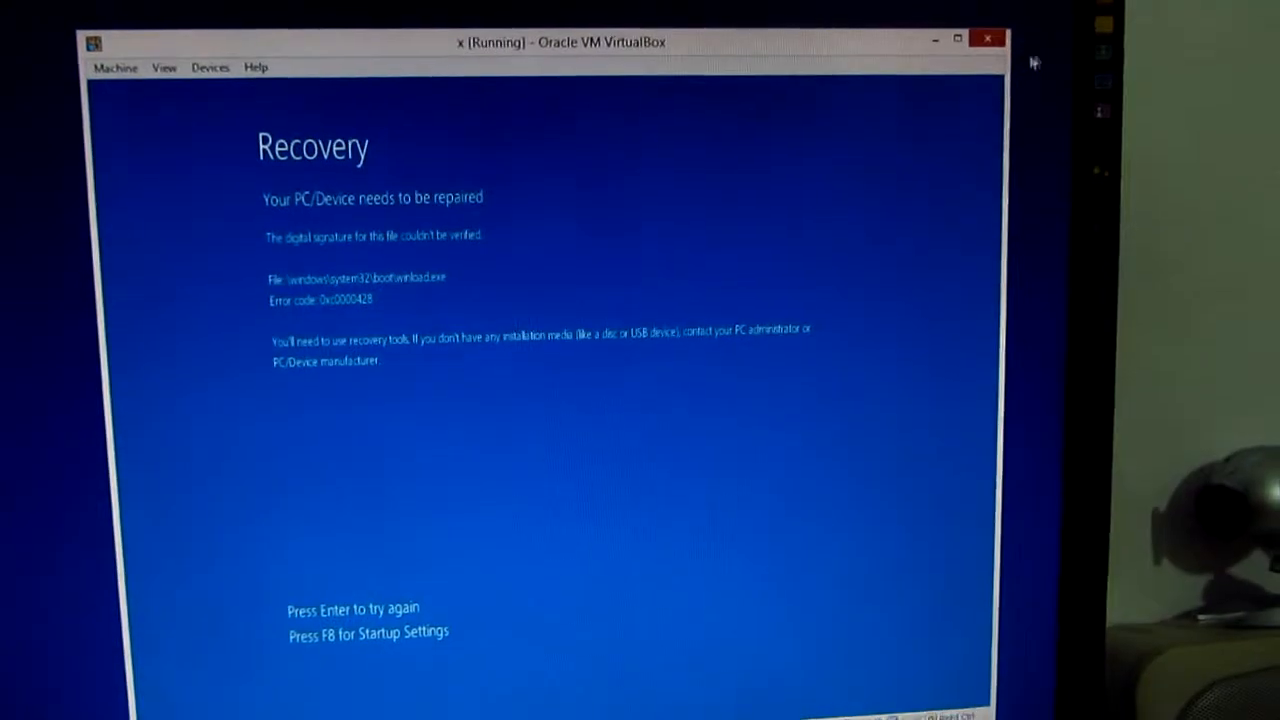
- Close VM x's window, choosing to power off the machine
{"action": "left_click", "coordinate": [987, 38]}
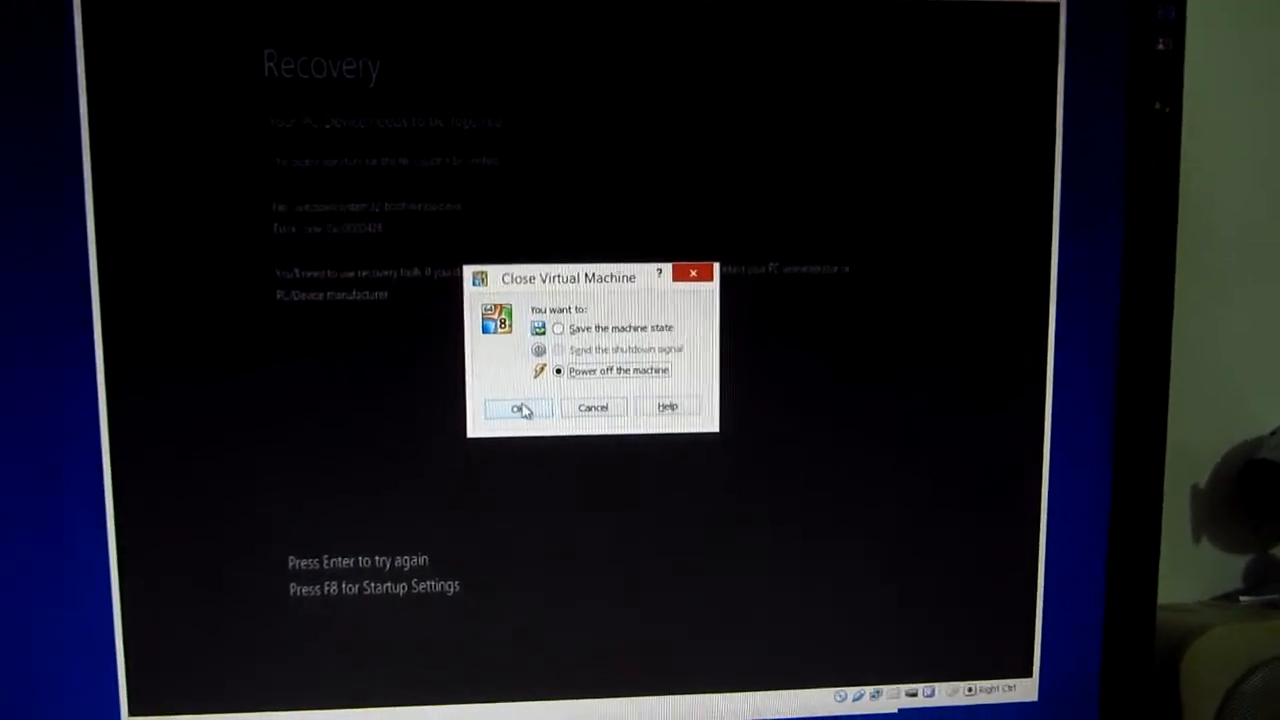
{"action": "left_click", "coordinate": [518, 408]}
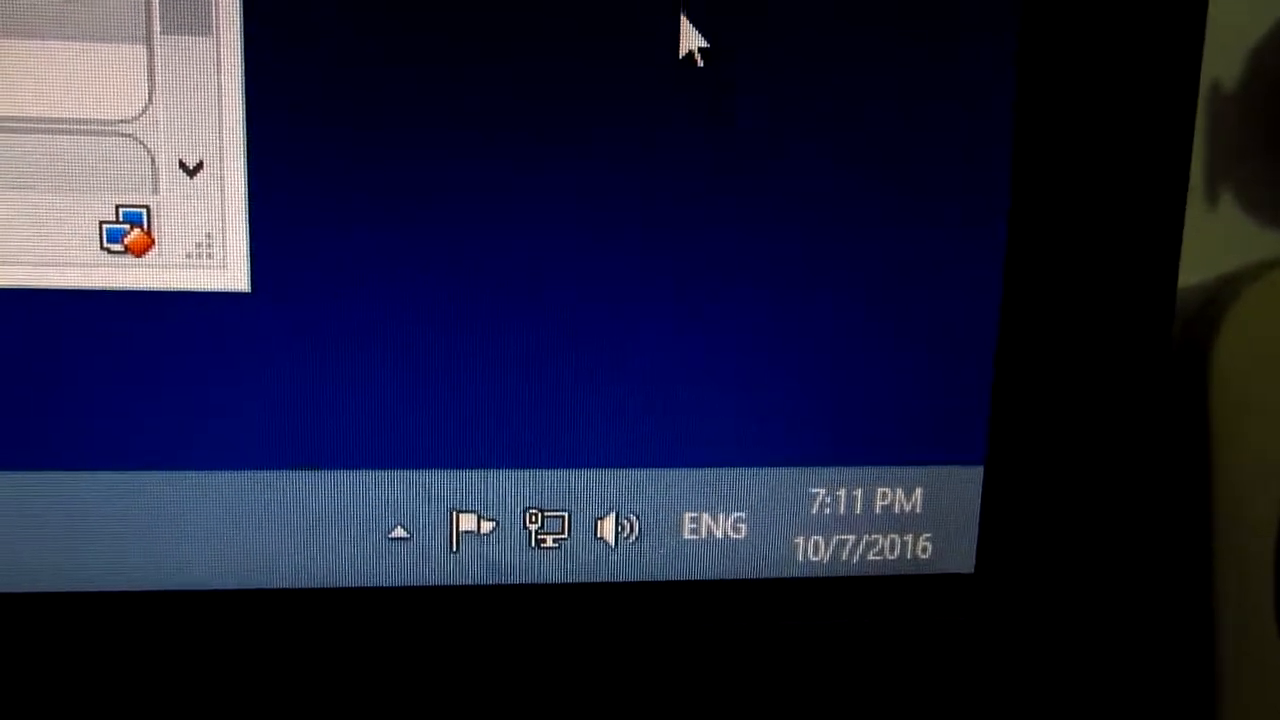
- Change the system date to Tuesday, October 7, 2014, leaving the time unchanged
{"action": "left_click", "coordinate": [860, 530]}
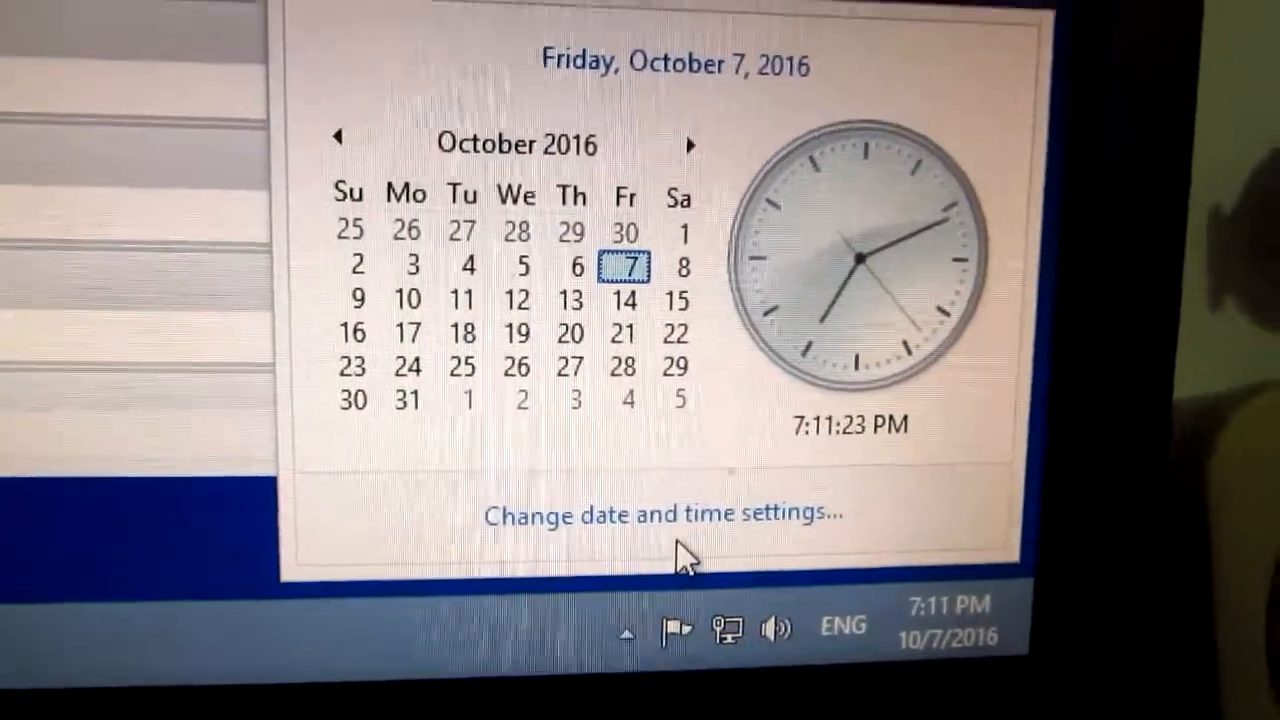
{"action": "left_click", "coordinate": [662, 513]}
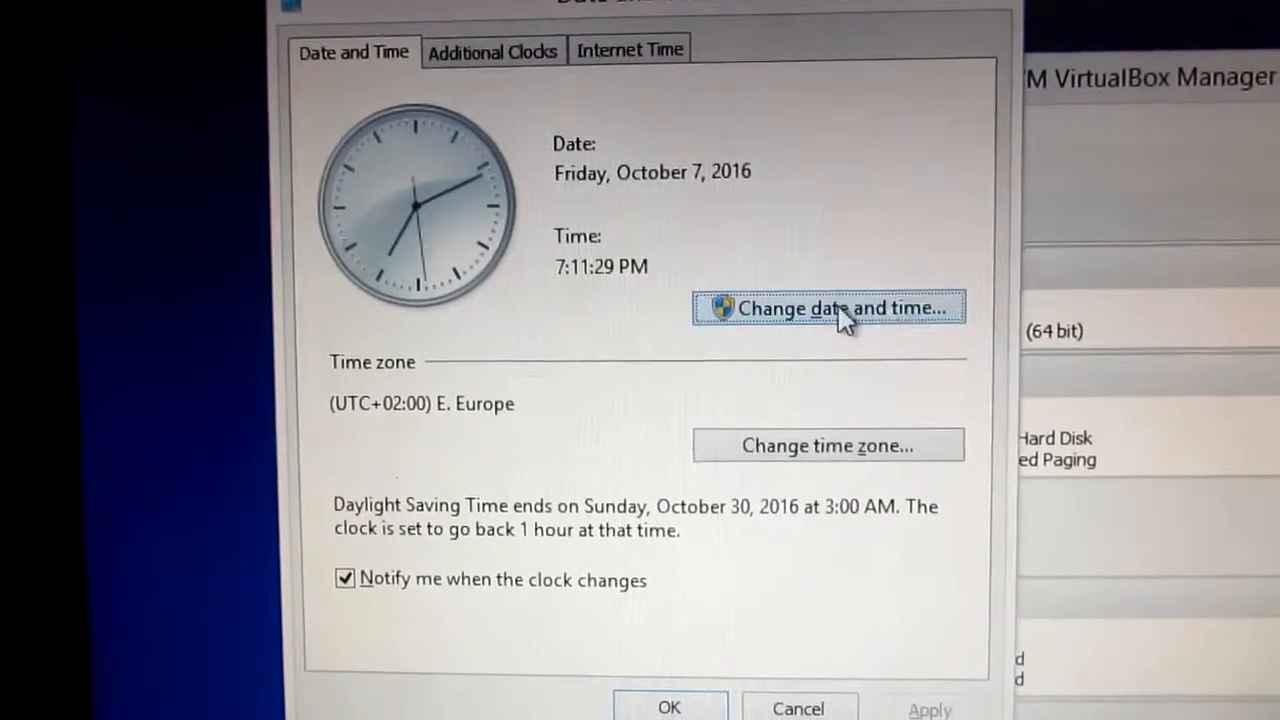
{"action": "left_click", "coordinate": [827, 308]}
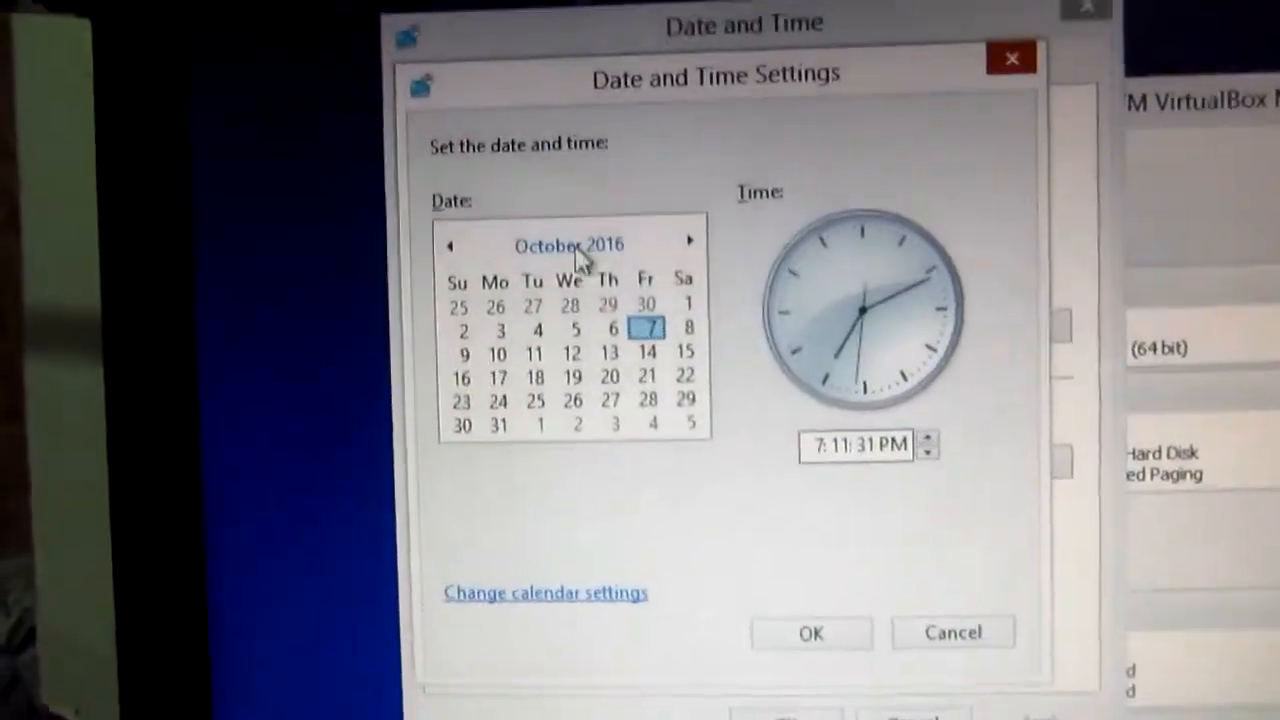
{"action": "left_click", "coordinate": [568, 245]}
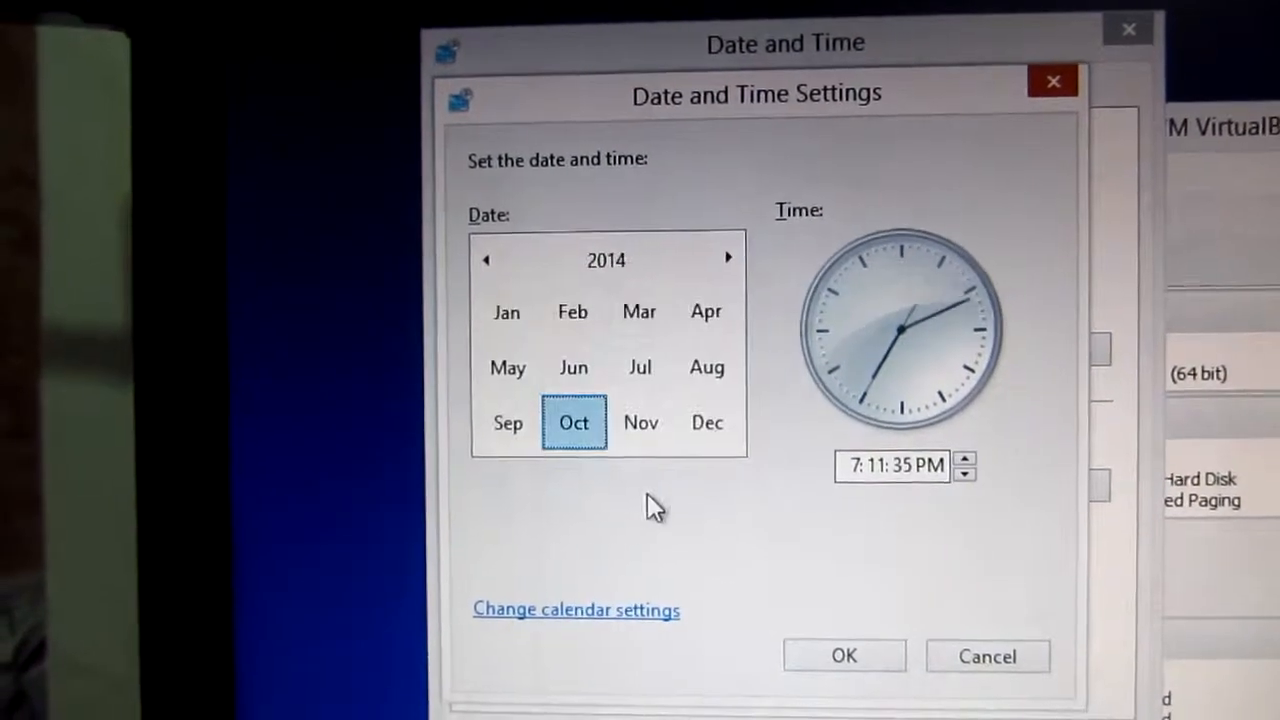
{"action": "left_click", "coordinate": [574, 422]}
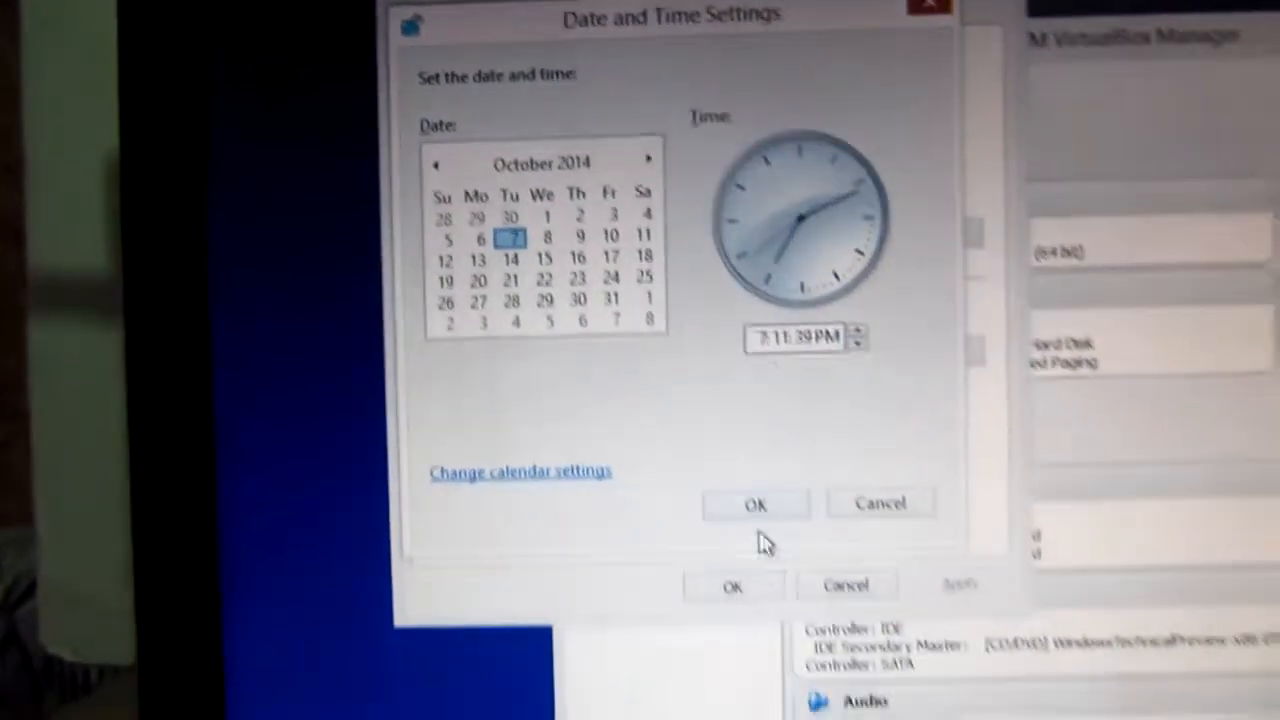
{"action": "left_click", "coordinate": [755, 504]}
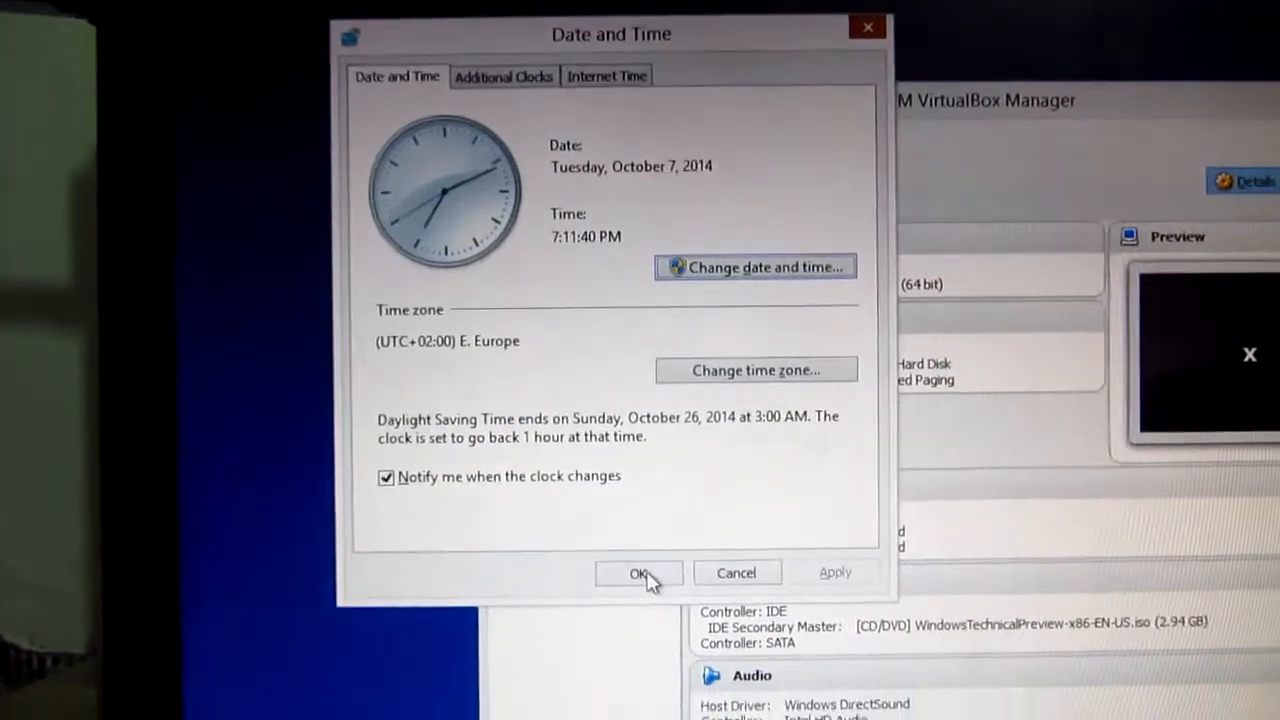
- Dismiss the Date and Time settings and start VM x again
{"action": "left_click", "coordinate": [639, 572]}
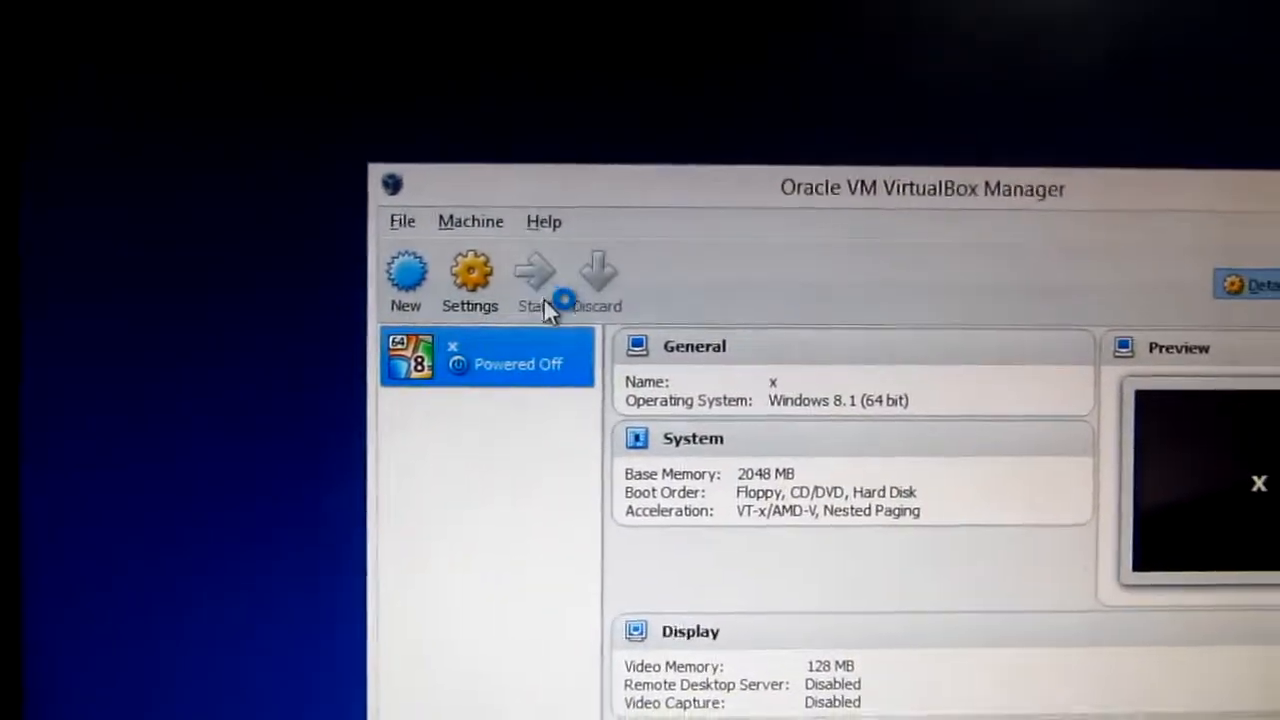
{"action": "left_click", "coordinate": [535, 280]}
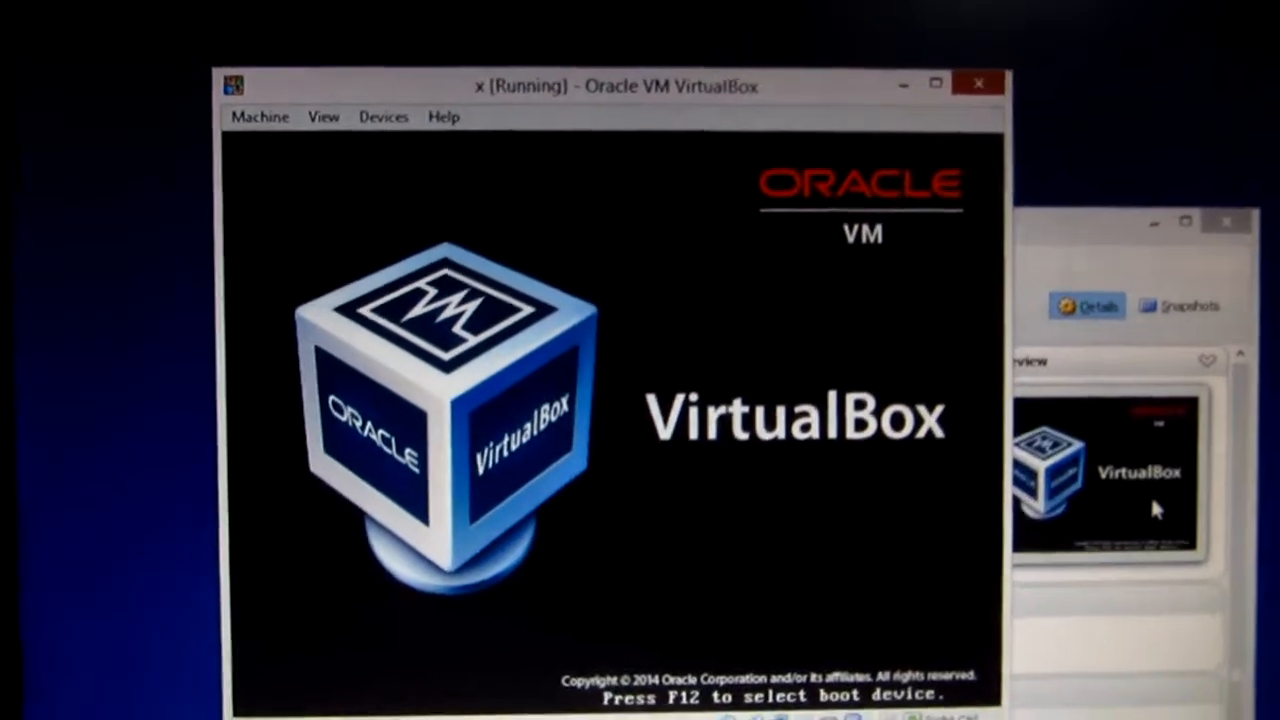